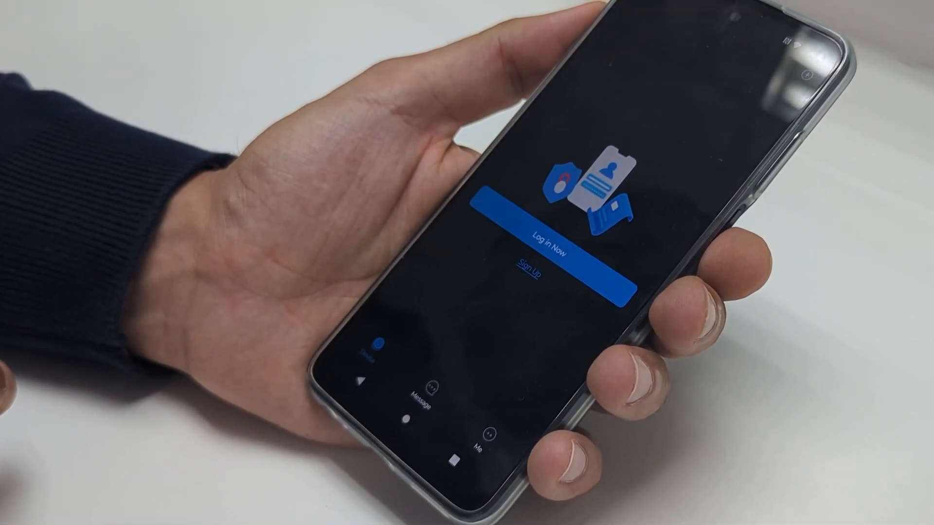
# In DMSS, go to Me and reach the Reset Device Password tool
pyautogui.click(473, 453)
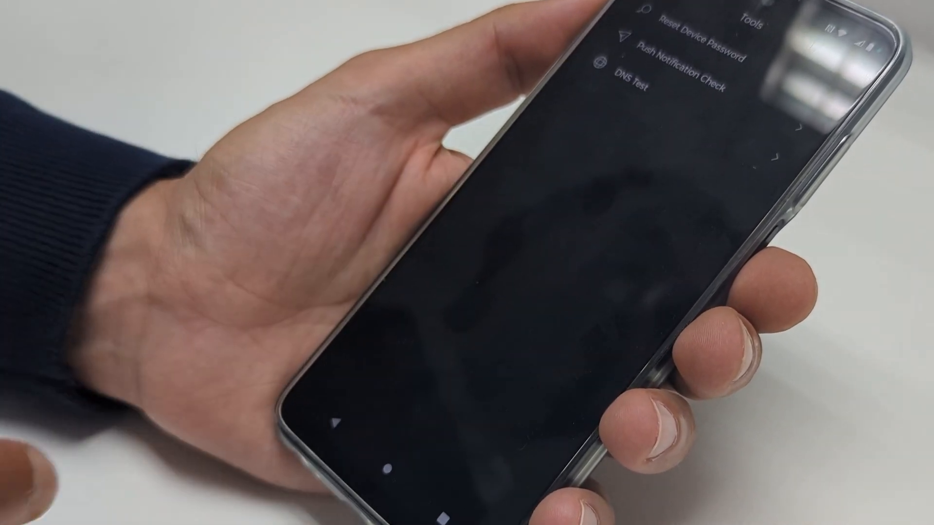
pyautogui.click(699, 26)
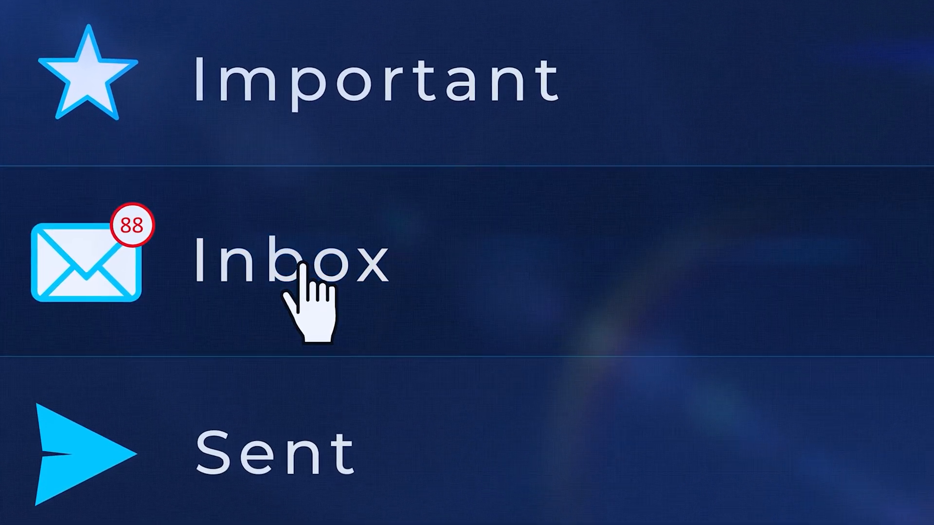
pyautogui.click(292, 262)
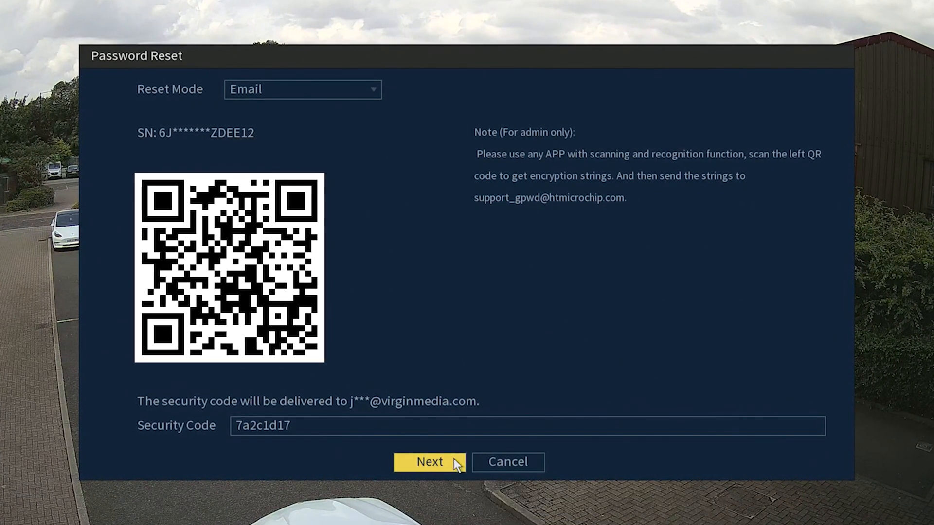
# Submit the code, then type and confirm the new admin password on the keyboard
pyautogui.click(428, 462)
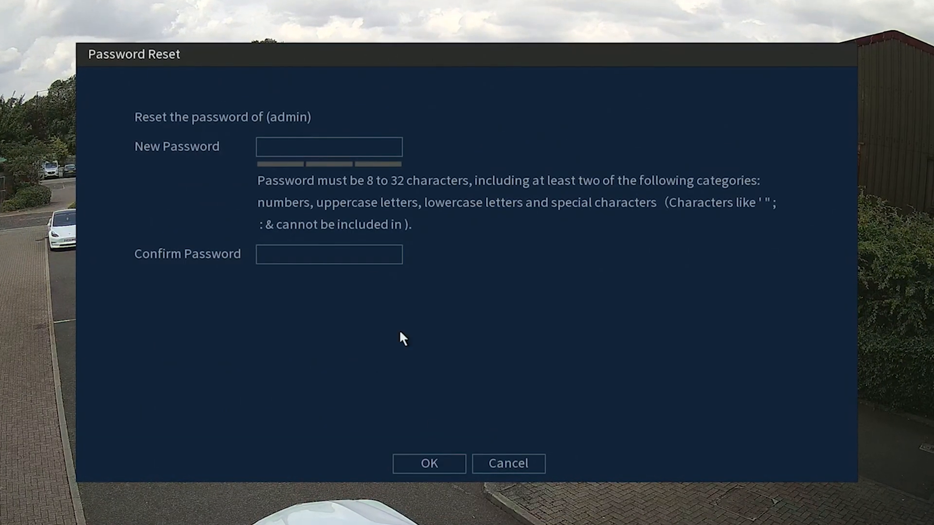
pyautogui.click(329, 146)
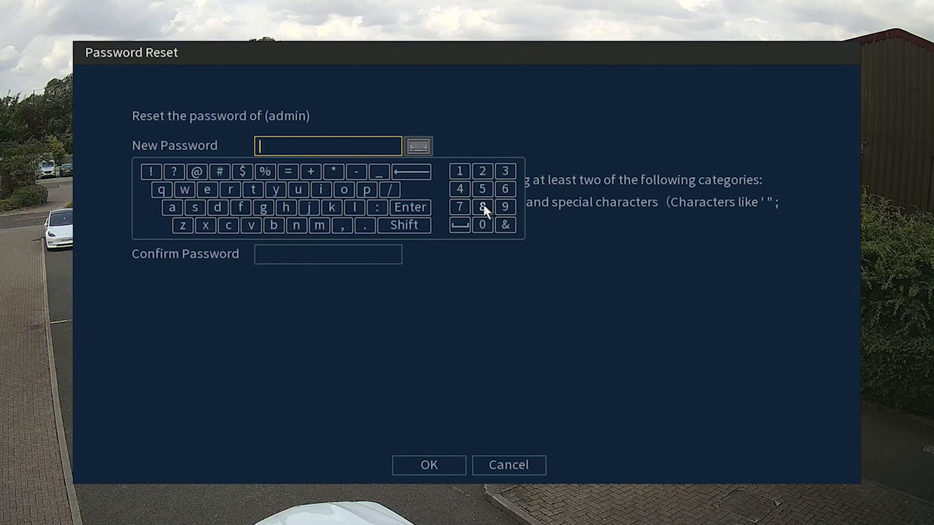
pyautogui.click(482, 206)
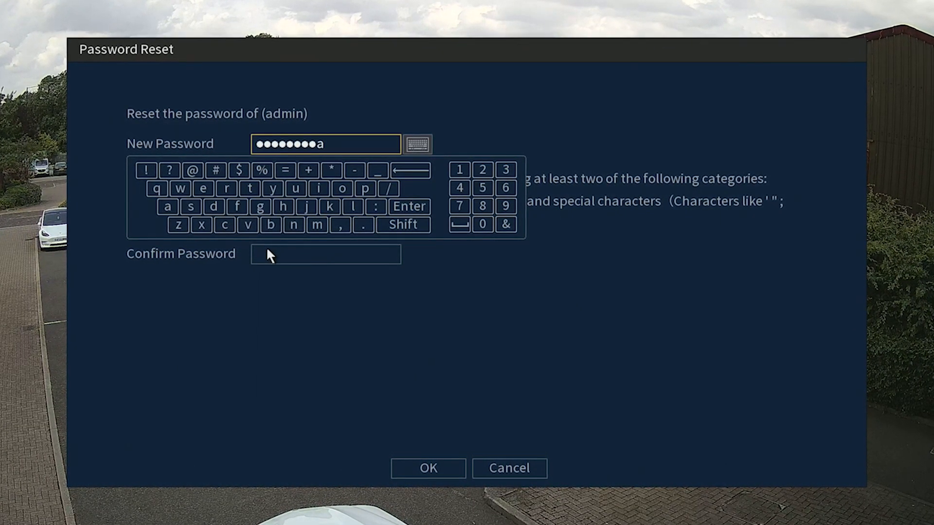
pyautogui.click(325, 254)
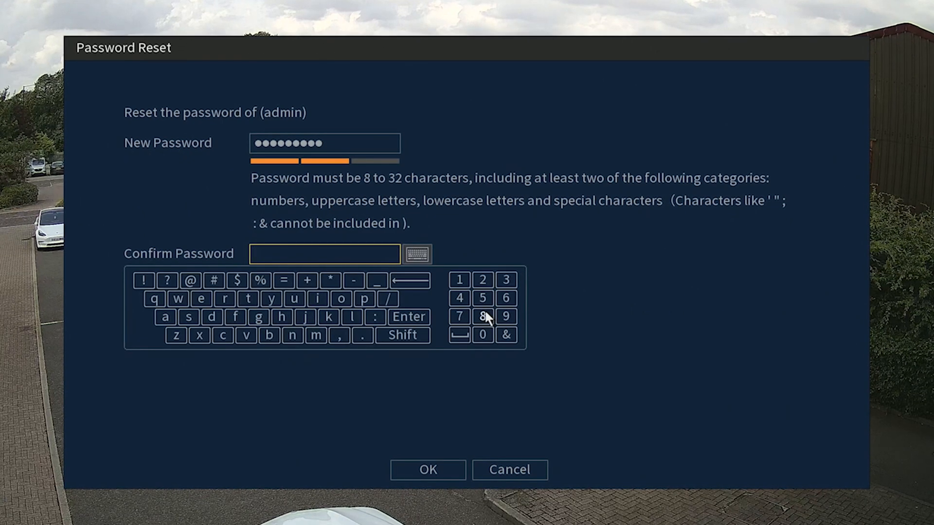
pyautogui.click(483, 316)
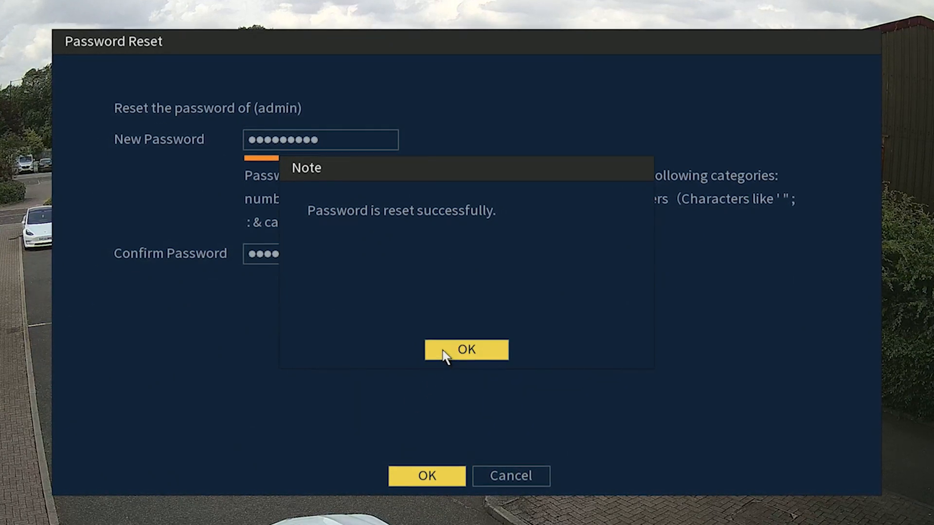
# Acknowledge the reset success and accept syncing the password to channels 1 and 3
pyautogui.click(466, 349)
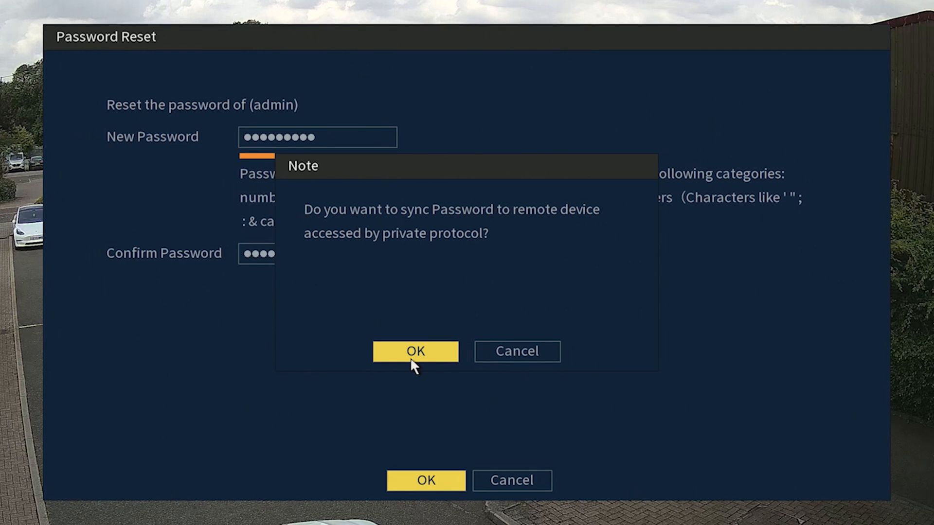
pyautogui.click(415, 351)
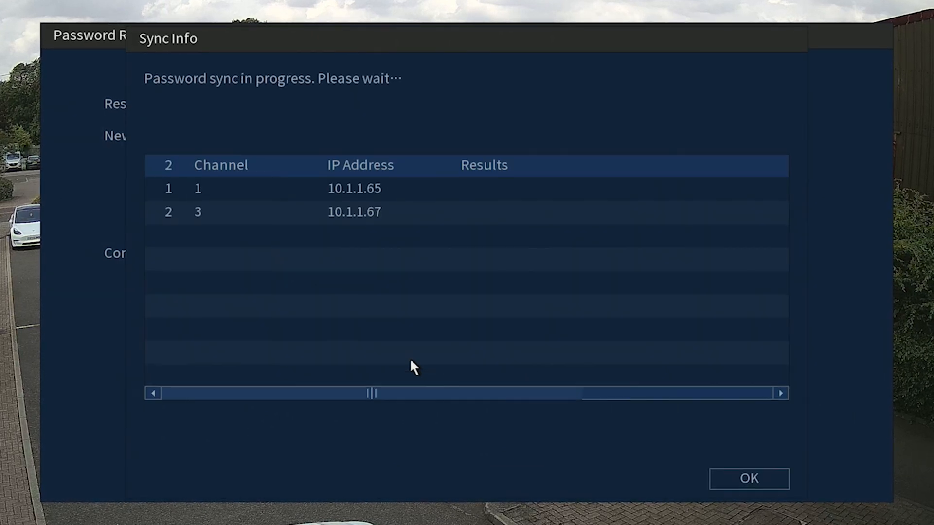